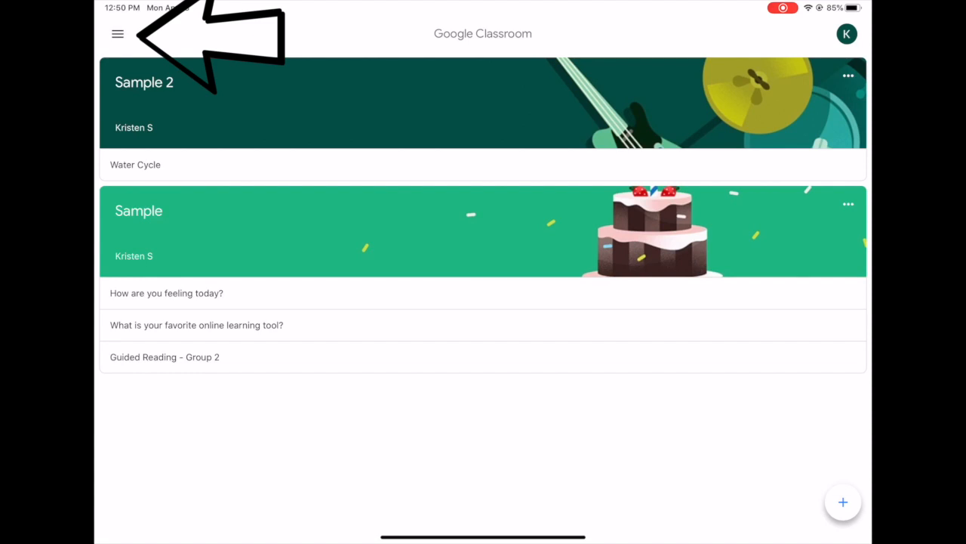
# - Open the To-do list from the navigation drawer
pyautogui.click(118, 34)
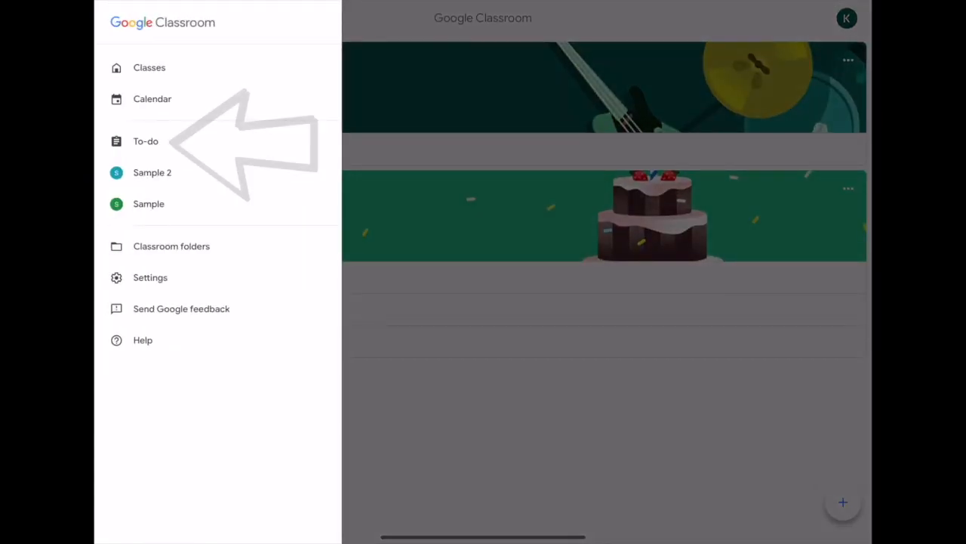
pyautogui.click(145, 141)
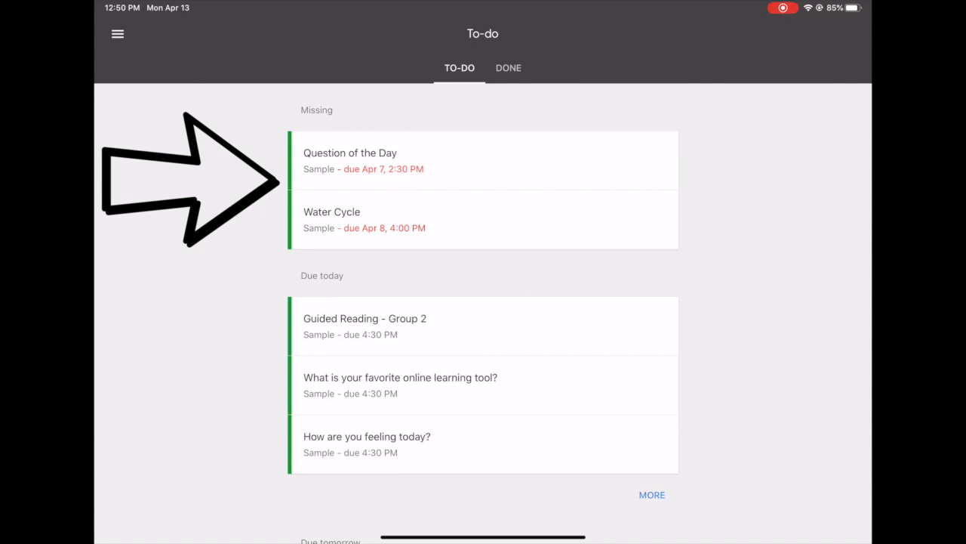
# - Expand the Due today section to reveal the fourth assignment, Check In
pyautogui.scroll(-3)
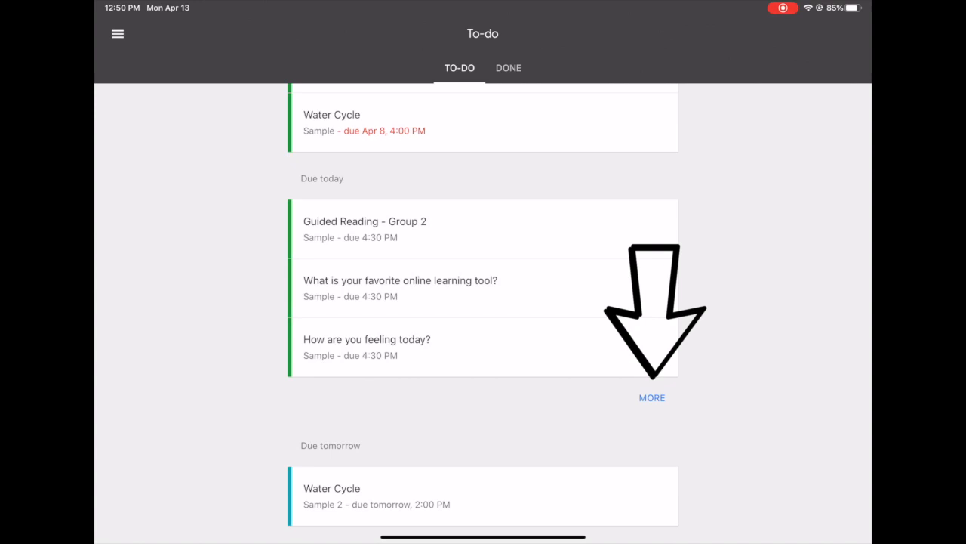
pyautogui.click(652, 397)
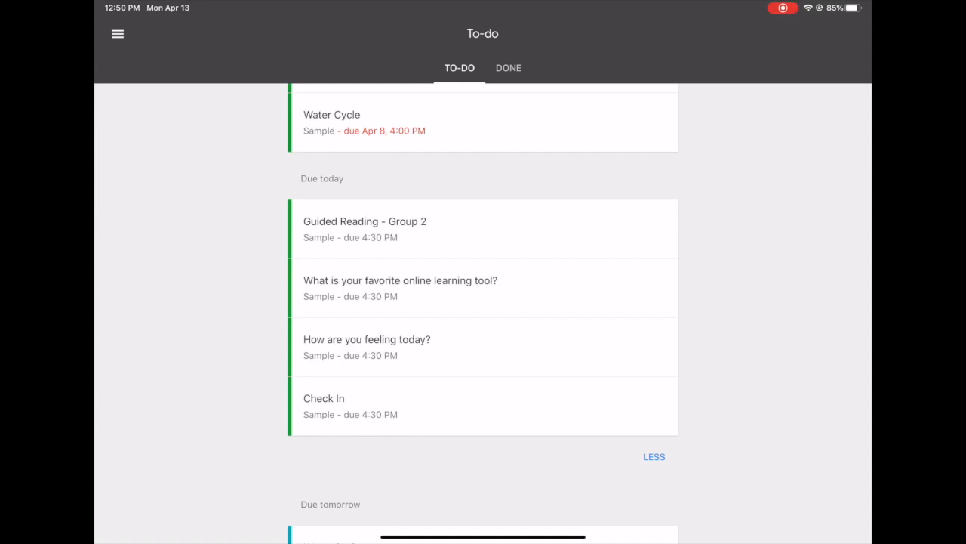
pyautogui.scroll(-3)
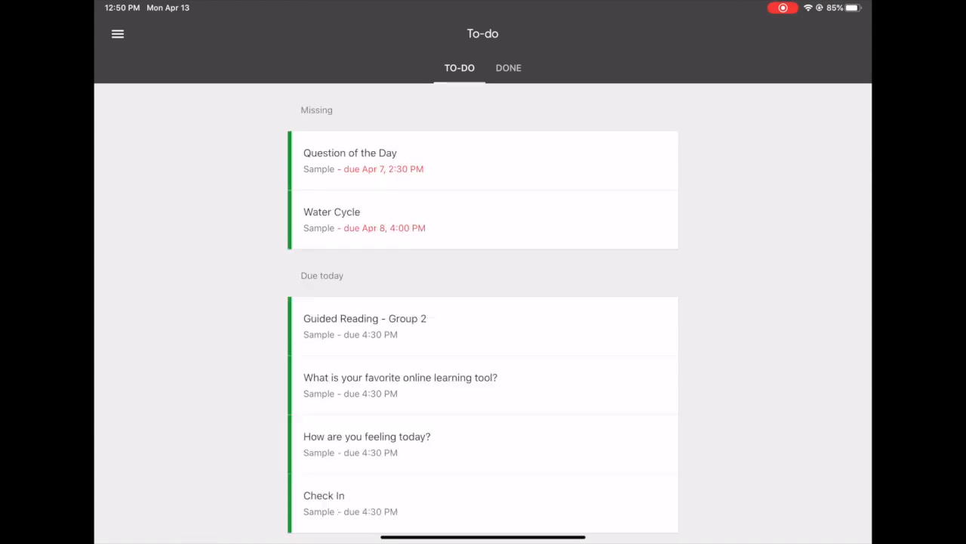
pyautogui.scroll(-3)
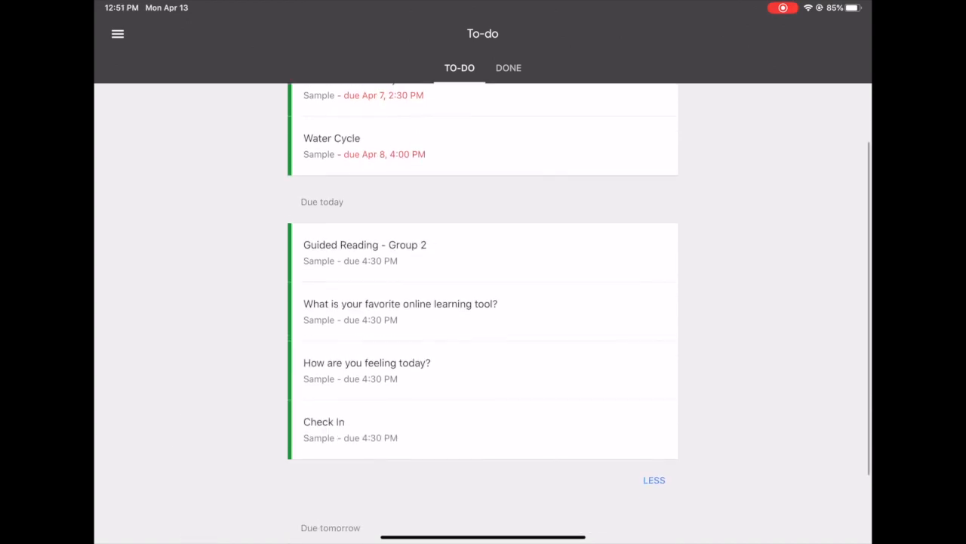
pyautogui.scroll(-3)
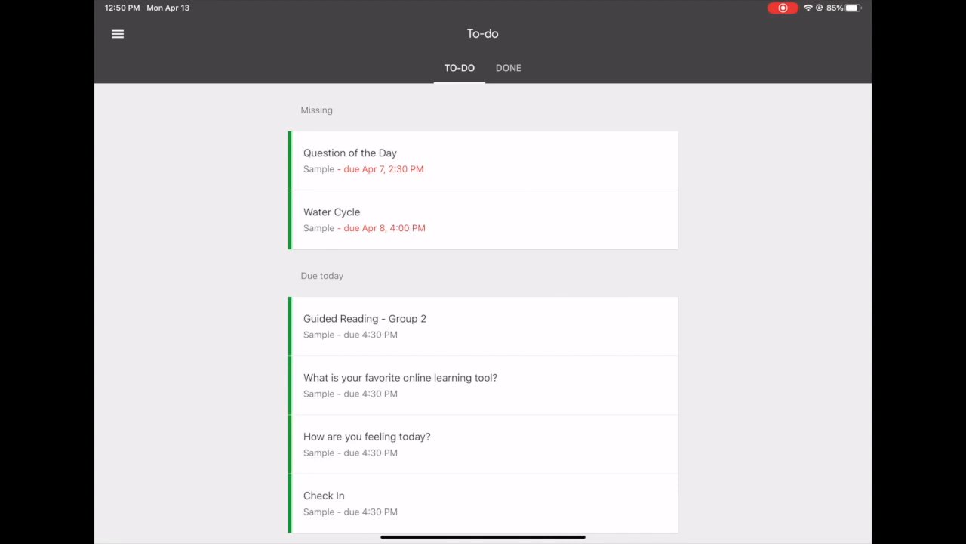
# - Answer Question of the Day with 'Under water', turn it in, and return to To-do
pyautogui.click(349, 160)
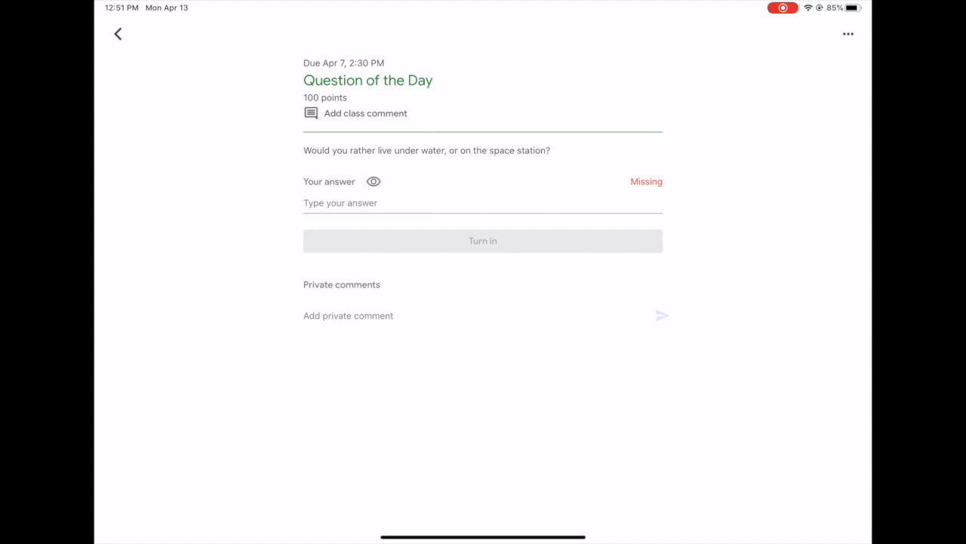
pyautogui.click(482, 240)
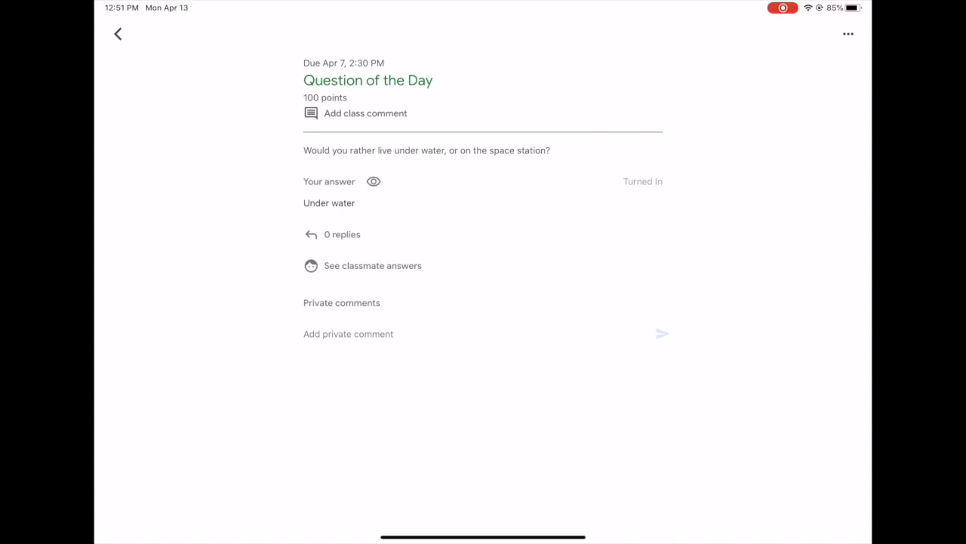
pyautogui.click(118, 33)
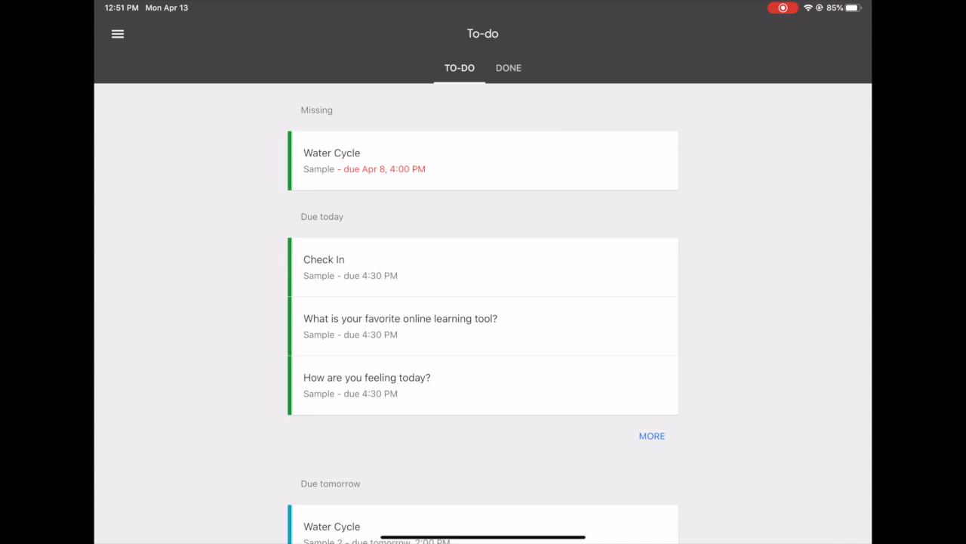